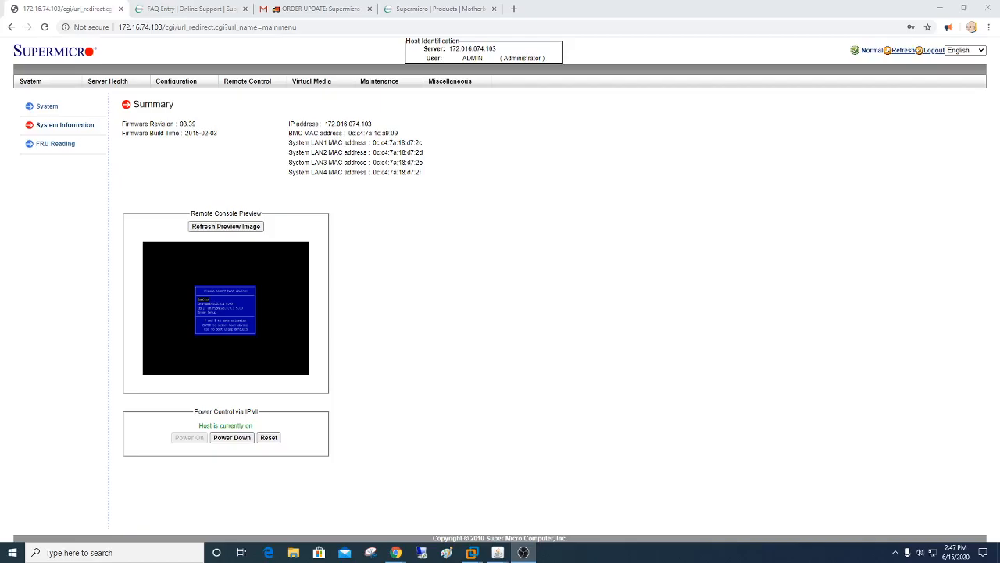
pyautogui.moveTo(919, 300)
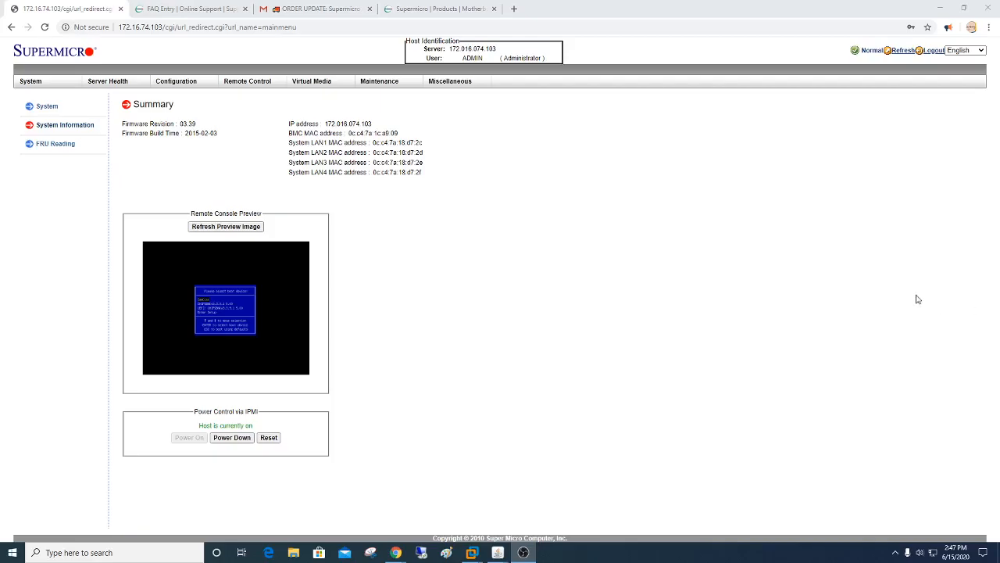
# - Bring up the X9DRD-7LN4F-JBOD product page and start its driver CD download
pyautogui.click(438, 9)
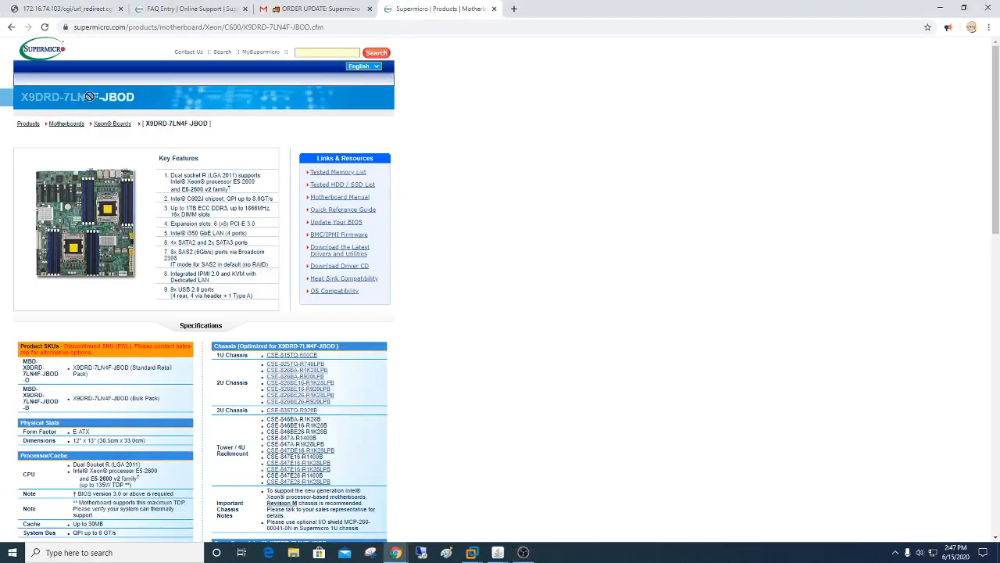
pyautogui.moveTo(30, 108)
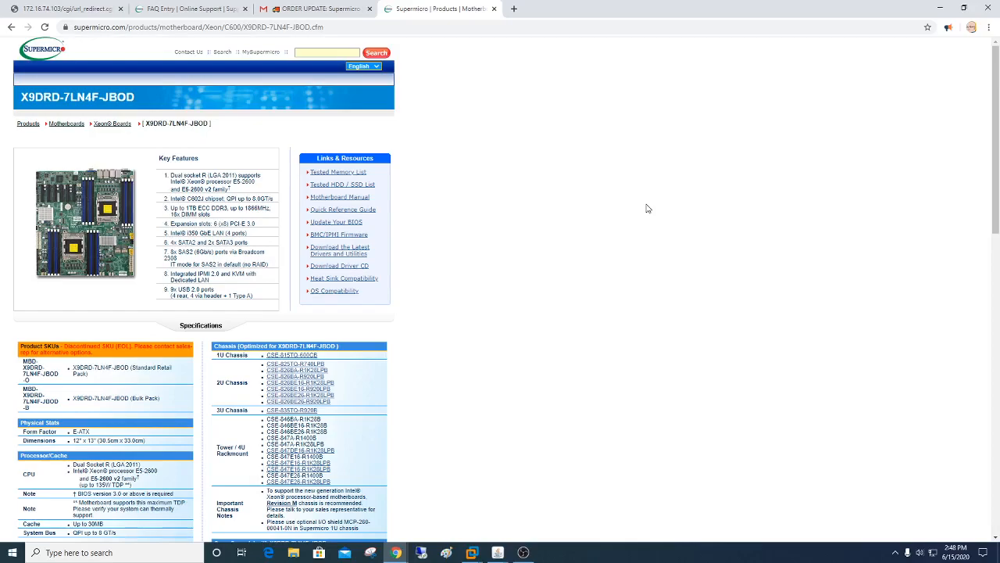
pyautogui.moveTo(644, 205)
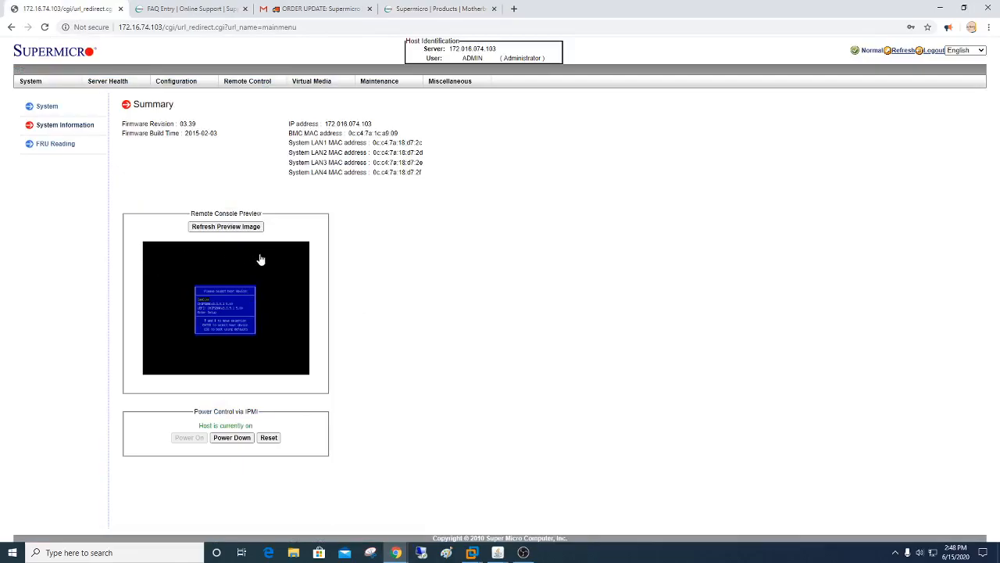
pyautogui.moveTo(297, 206)
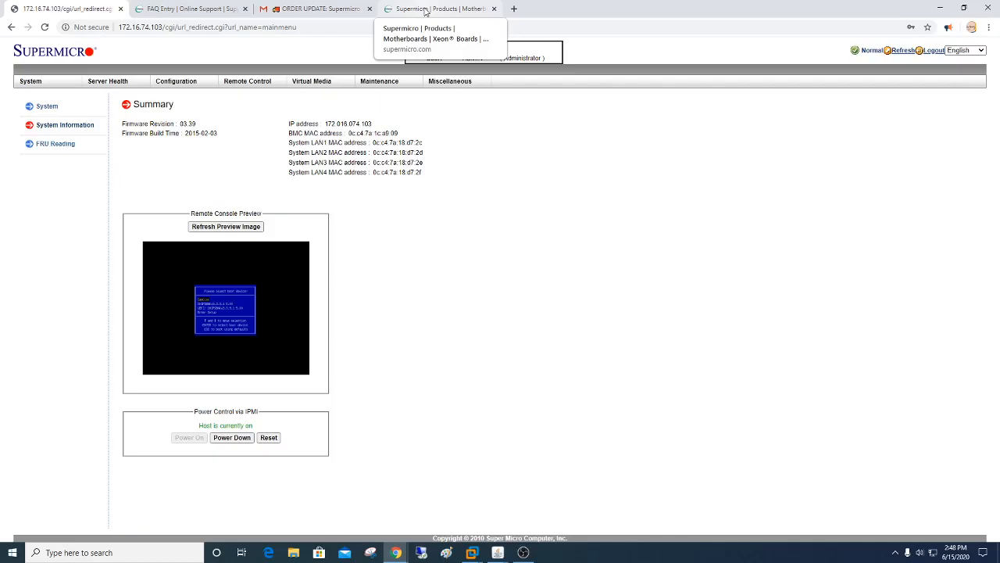
pyautogui.click(441, 9)
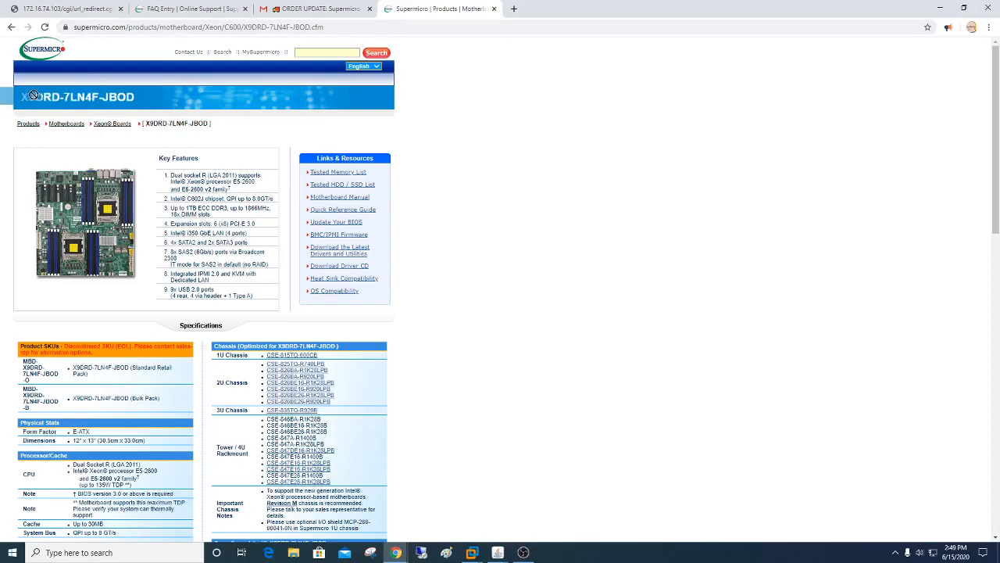
pyautogui.moveTo(344, 278)
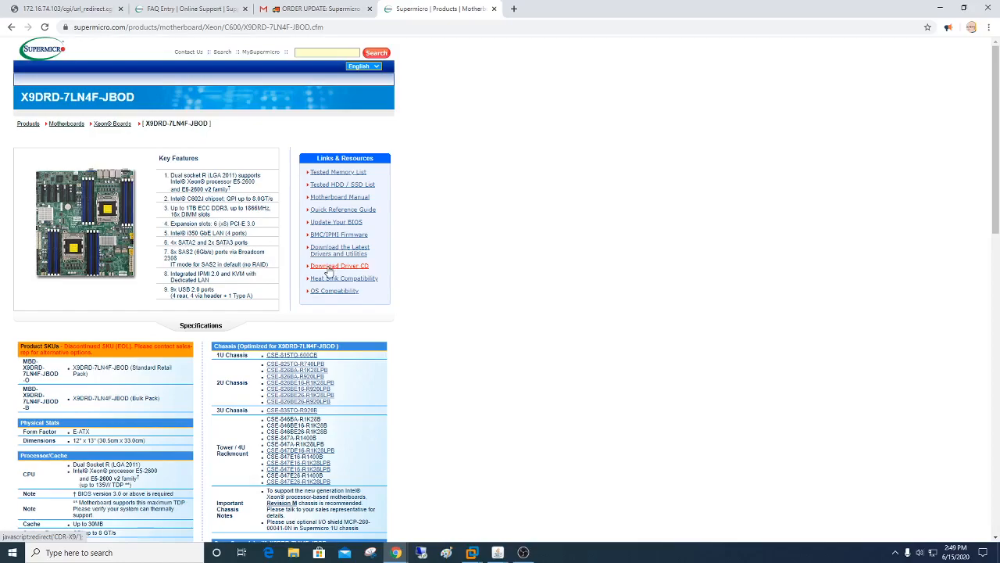
pyautogui.click(339, 266)
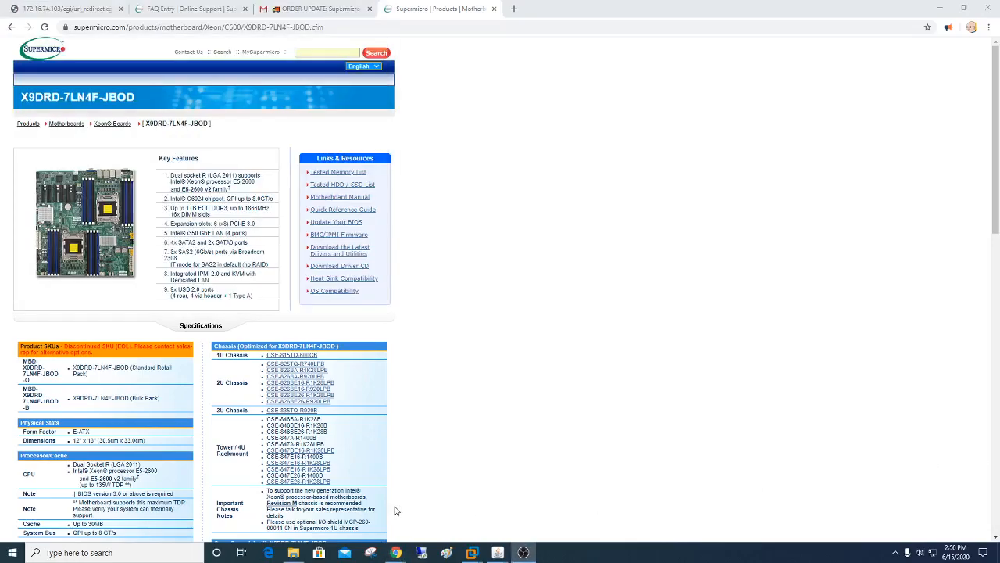
pyautogui.click(294, 553)
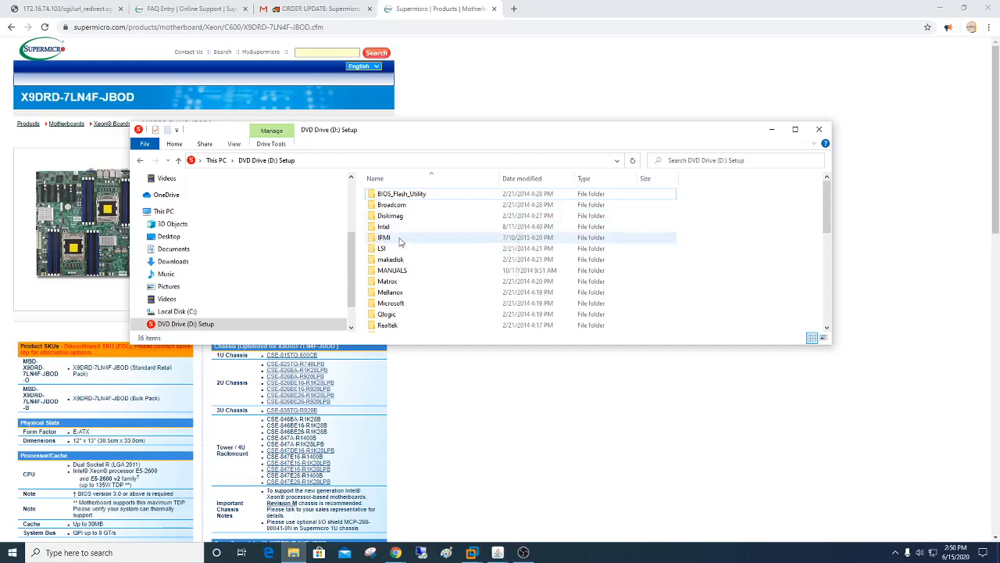
pyautogui.click(383, 238)
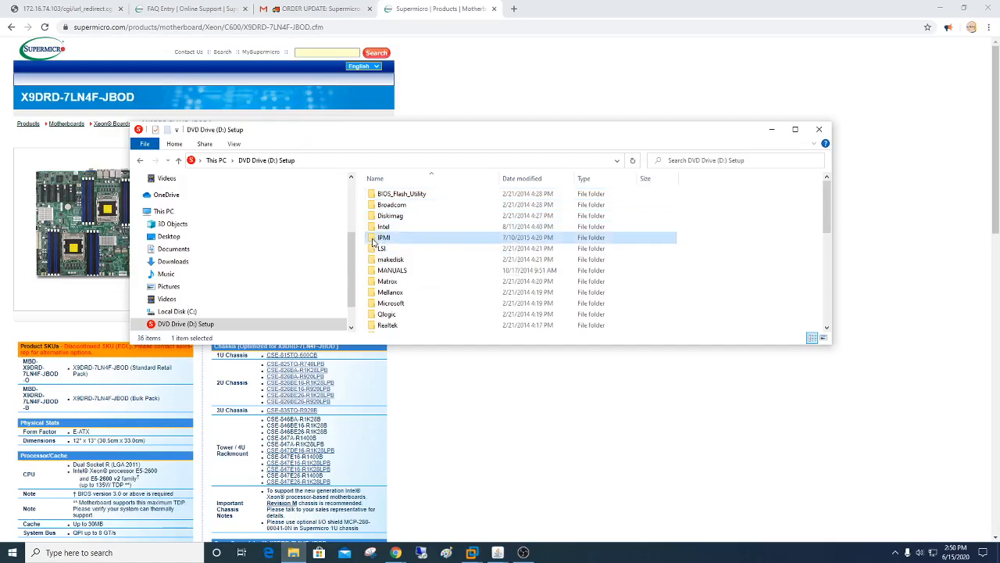
pyautogui.doubleClick(384, 237)
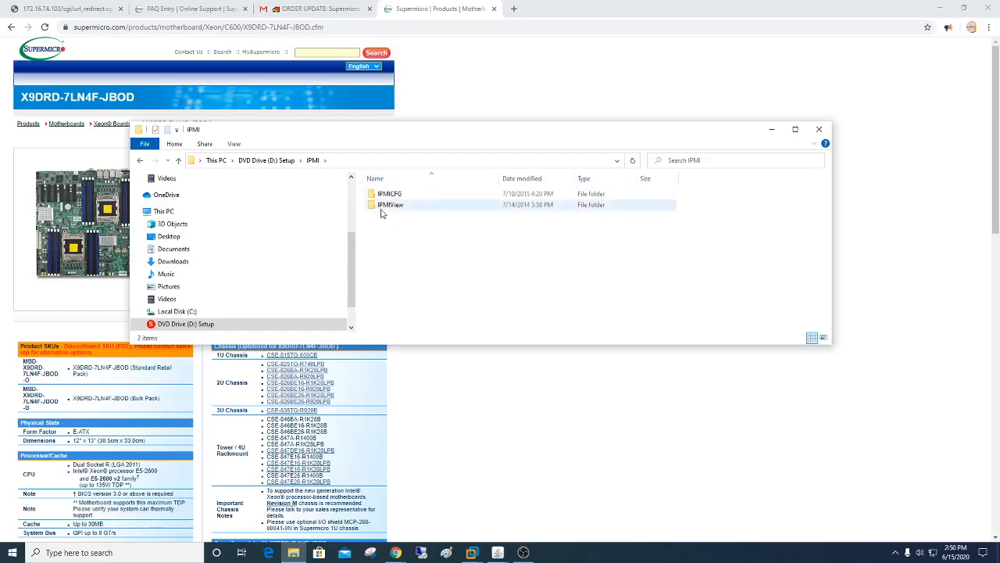
pyautogui.click(389, 193)
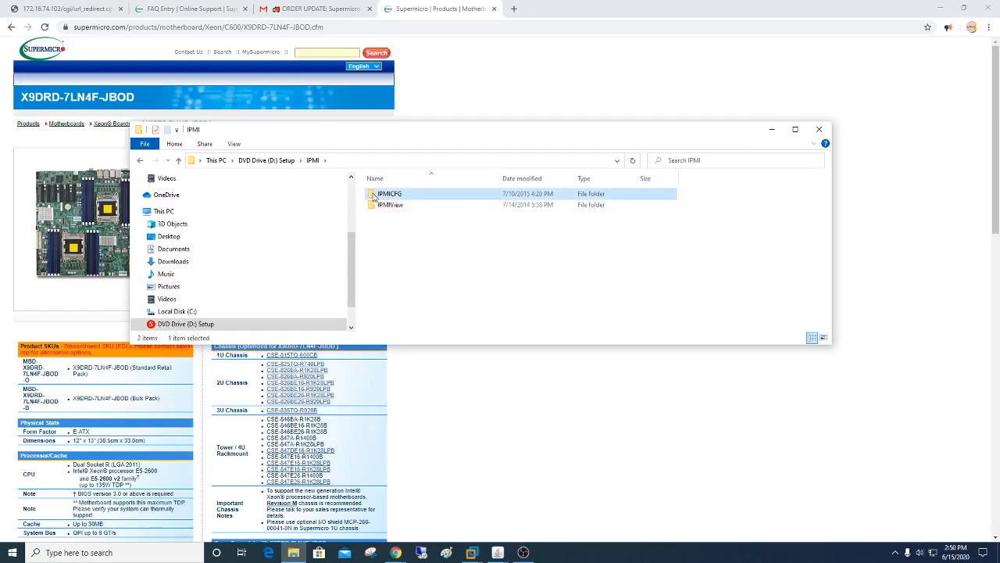
pyautogui.doubleClick(388, 194)
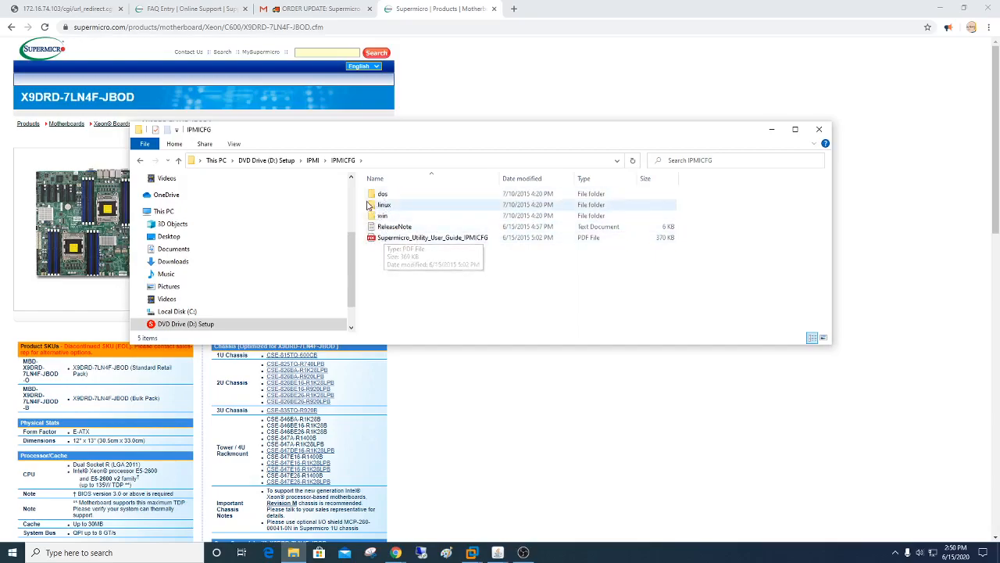
pyautogui.doubleClick(383, 194)
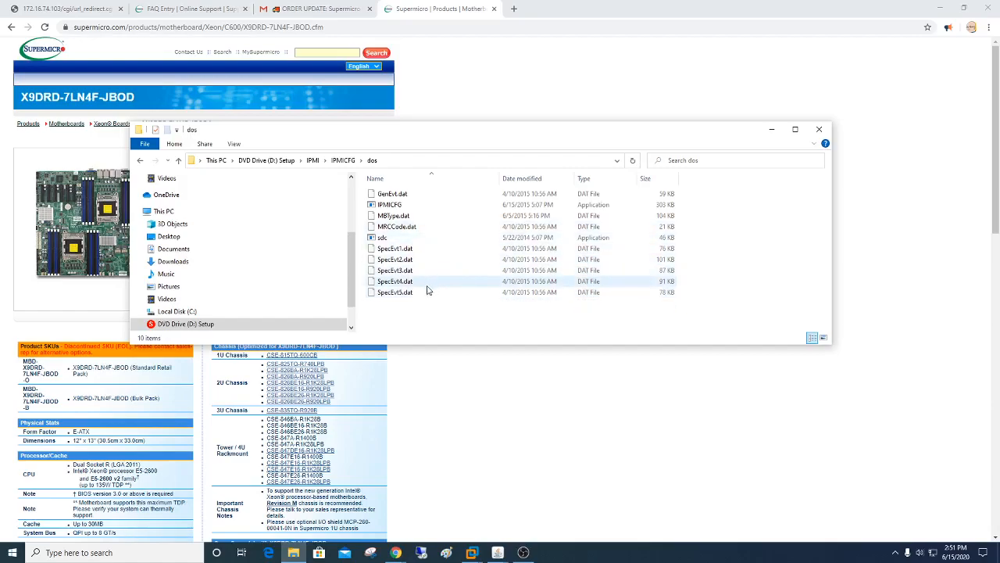
pyautogui.moveTo(387, 204)
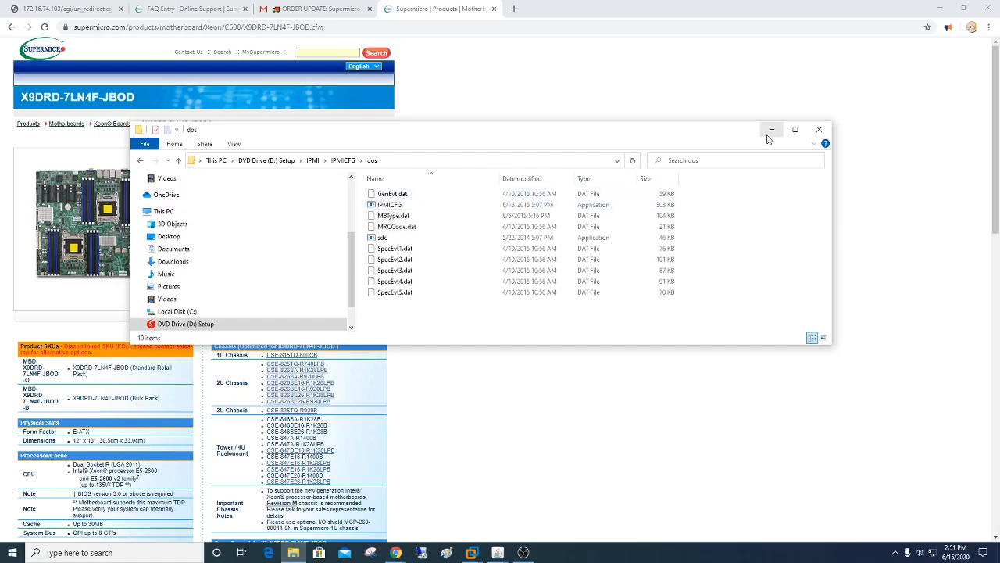
pyautogui.moveTo(772, 128)
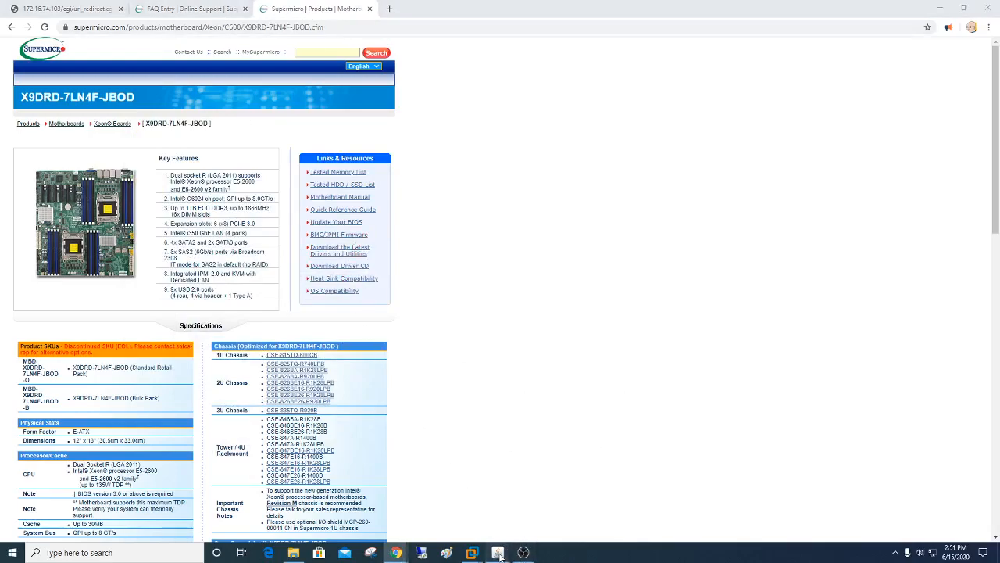
# - Return to the IPMI summary page with the remote console preview
pyautogui.click(497, 554)
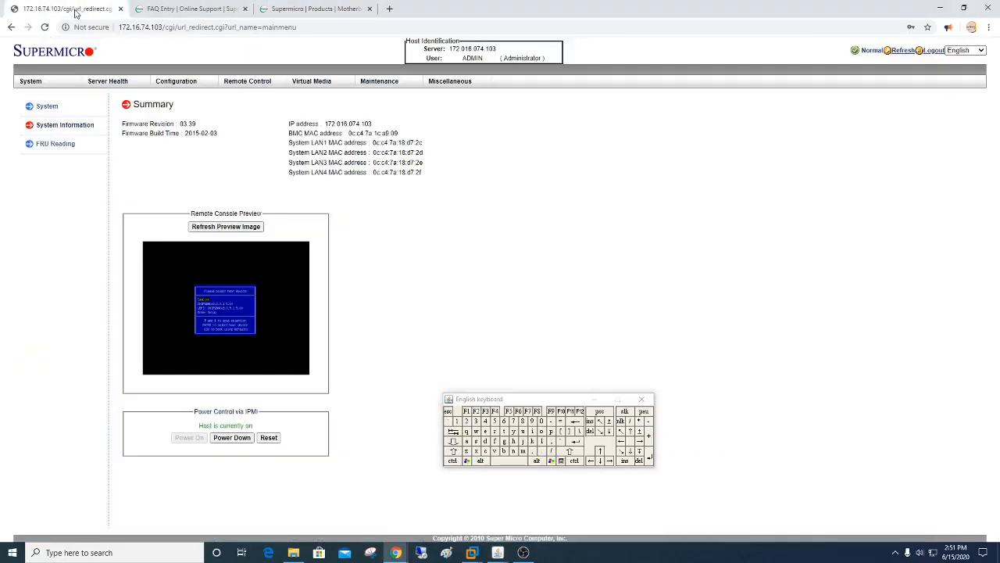
pyautogui.moveTo(250, 347)
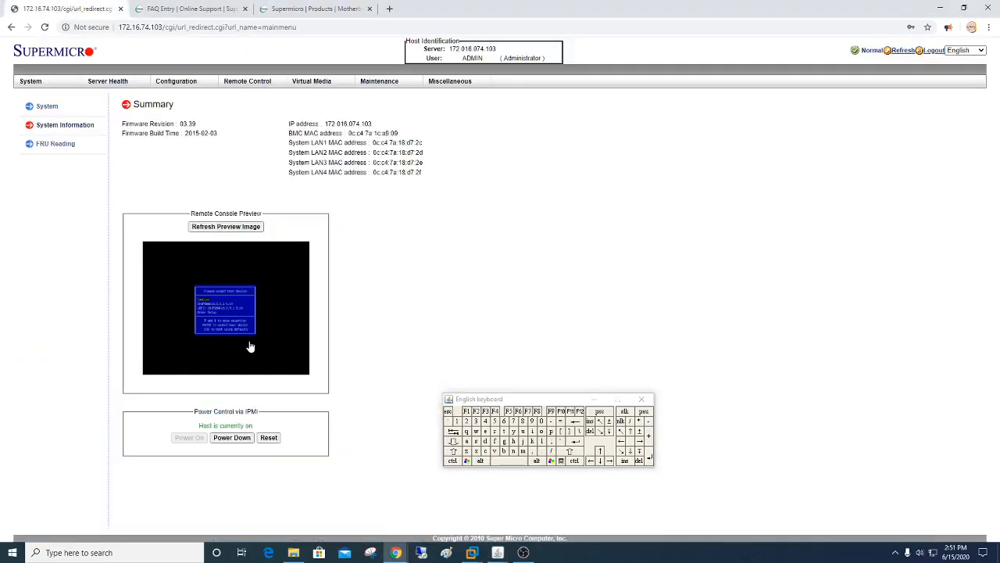
pyautogui.moveTo(288, 387)
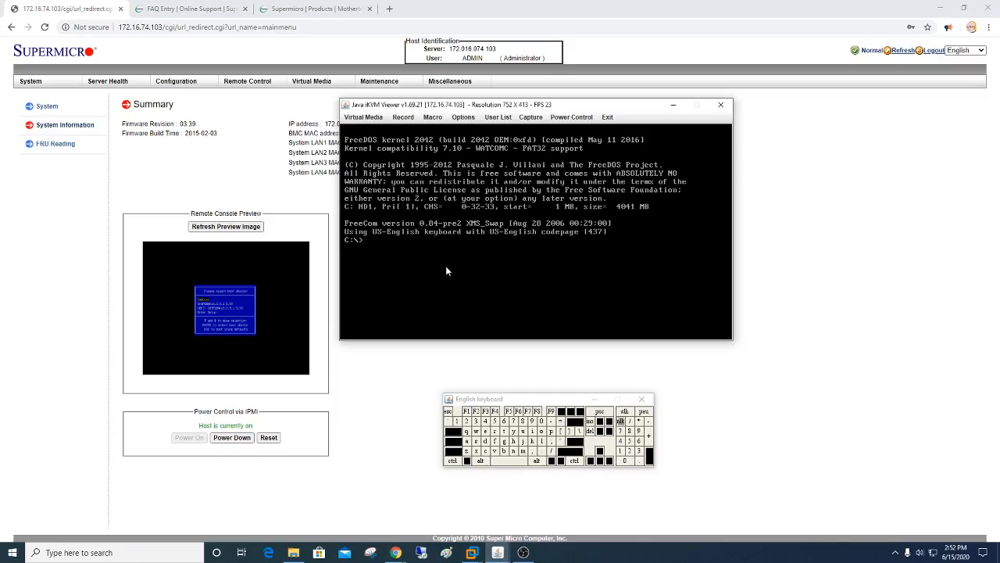
# - List the FreeDOS directory and change into the CFG-DOS\ folder
pyautogui.write('dir')
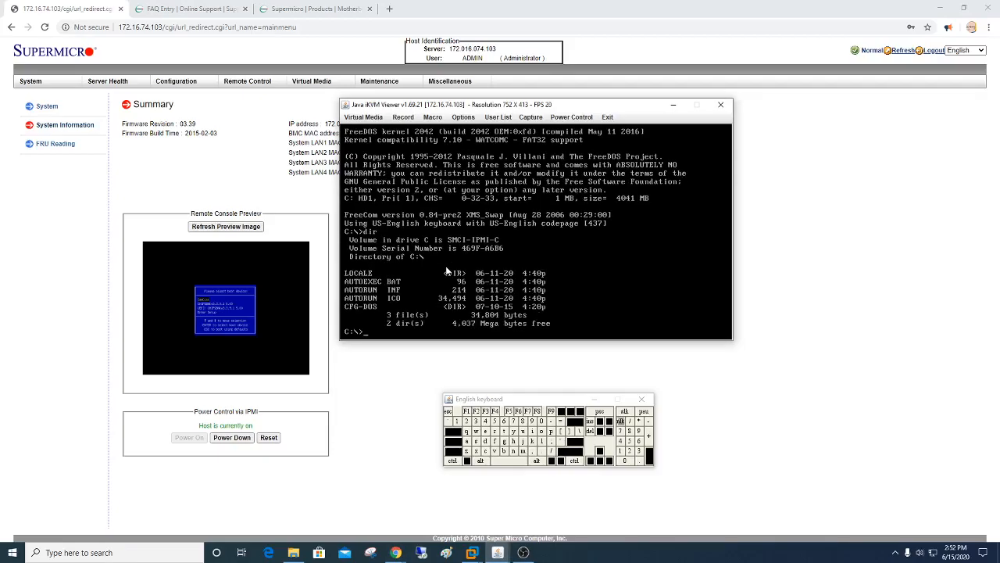
pyautogui.write('cd')
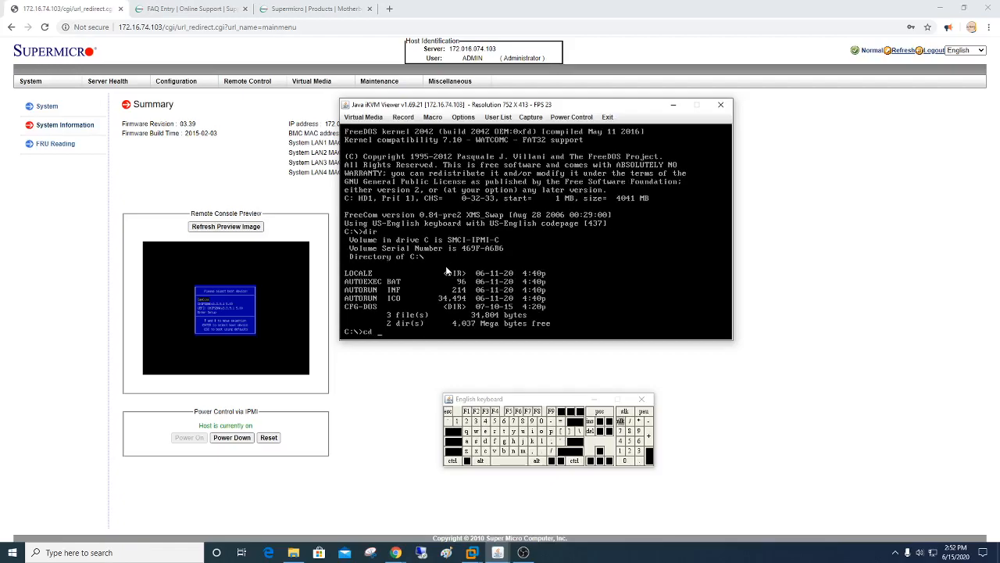
pyautogui.write('CFG-DOS\\')
pyautogui.write('dir')
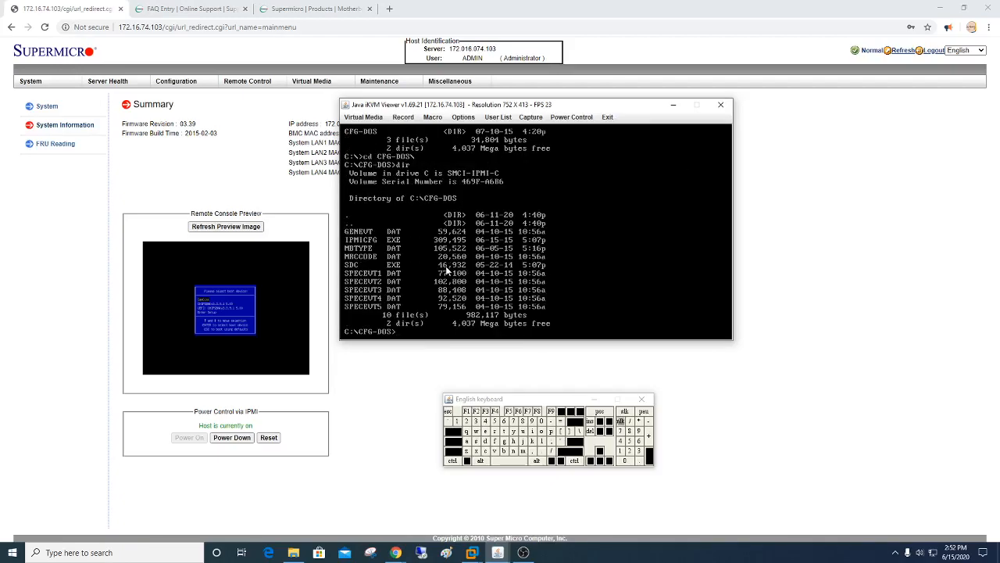
# - Begin entering the ipmicfg -user command at the CFG-DOS prompt
pyautogui.write('i')
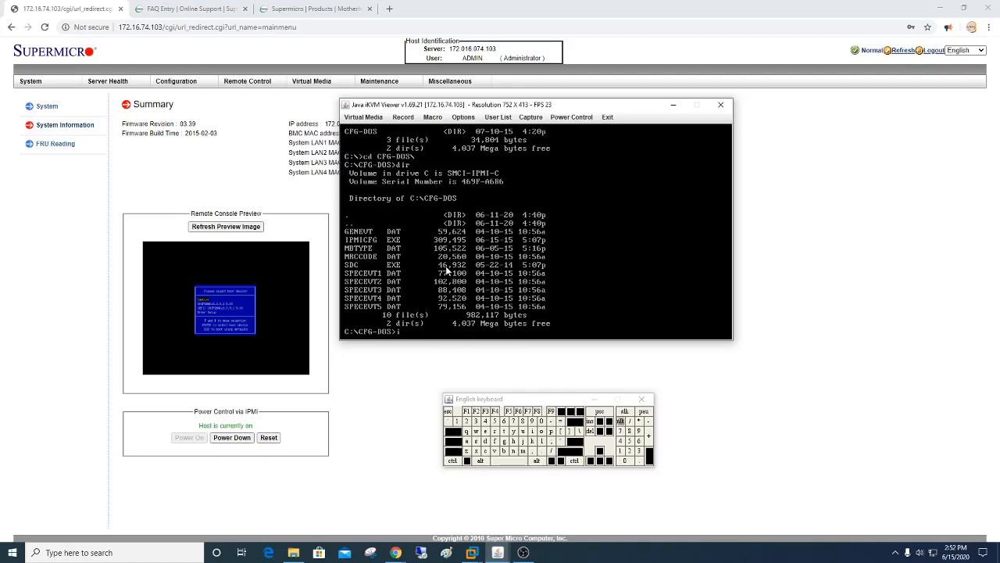
pyautogui.write('pmicfg')
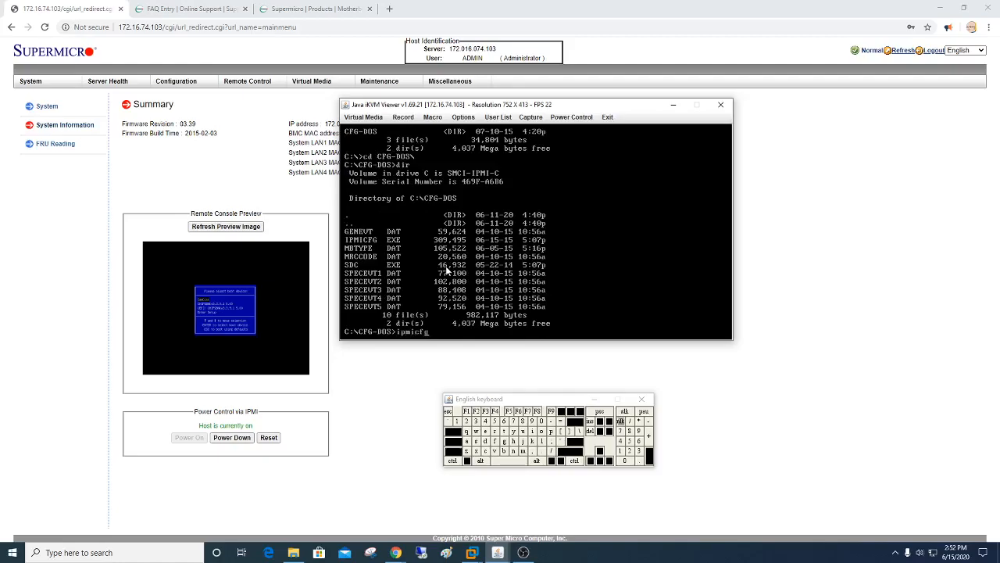
pyautogui.write('-')
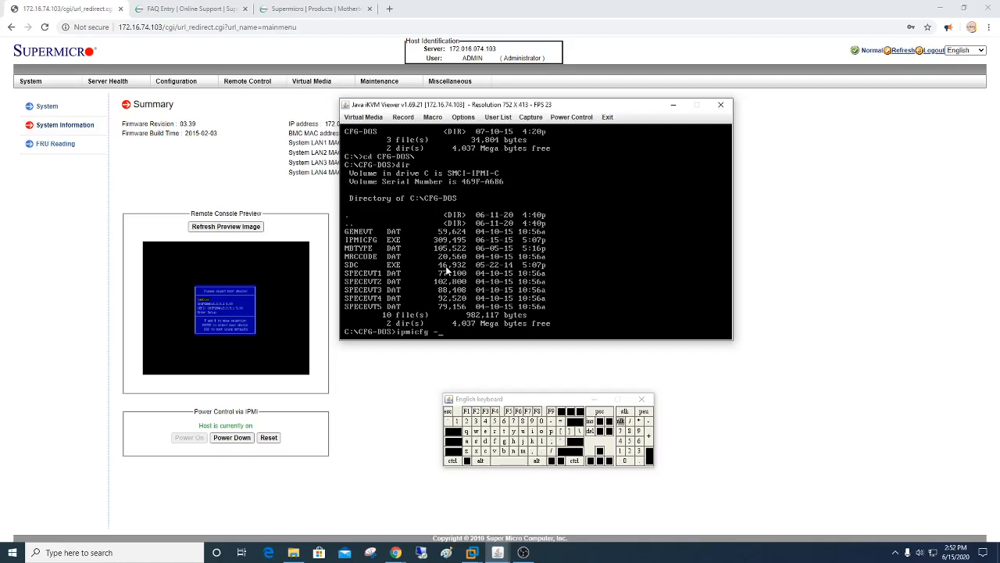
pyautogui.write('user list')
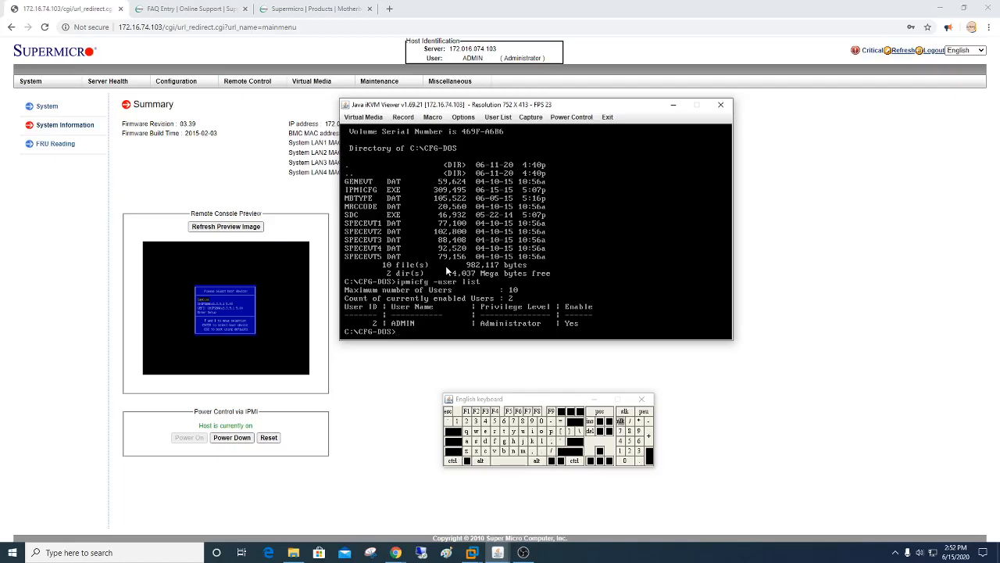
# - Run ipmicfg -user list to show the BMC user accounts and command help
pyautogui.write('ipmicfg -user list')
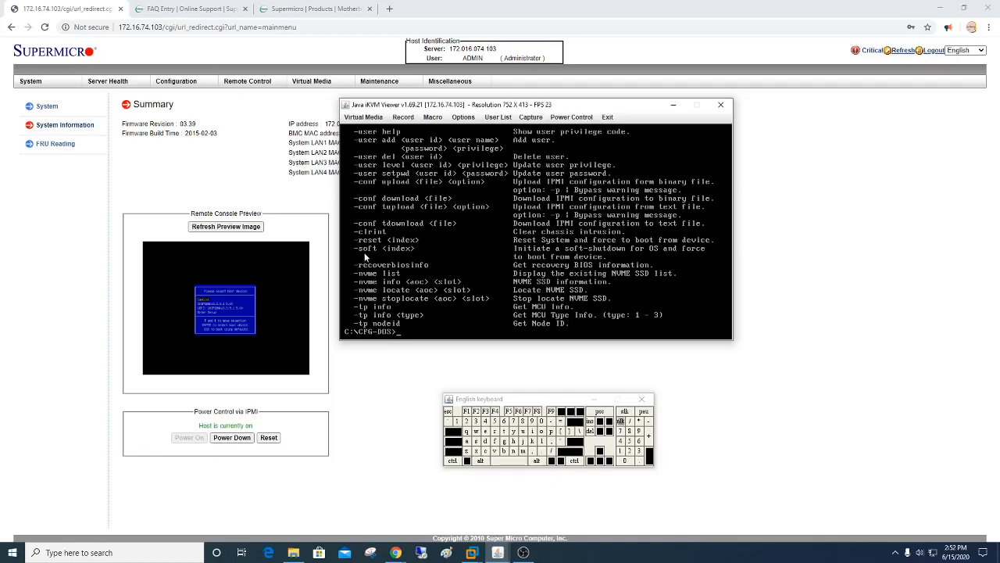
# - Enter ipmicfg -user setpwd 2 with the new ADMIN password
pyautogui.write('ipmicfg -user')
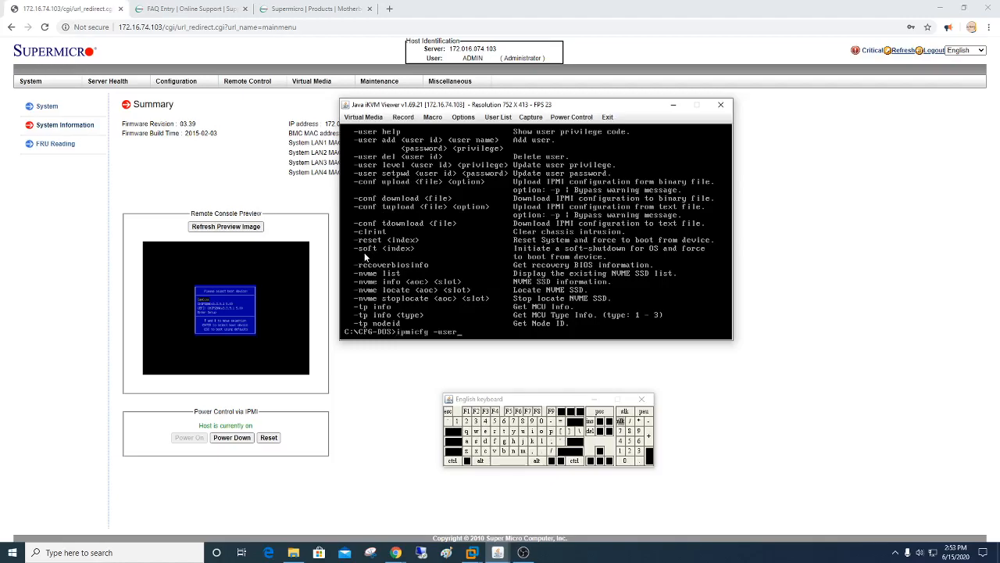
pyautogui.write('setpwd')
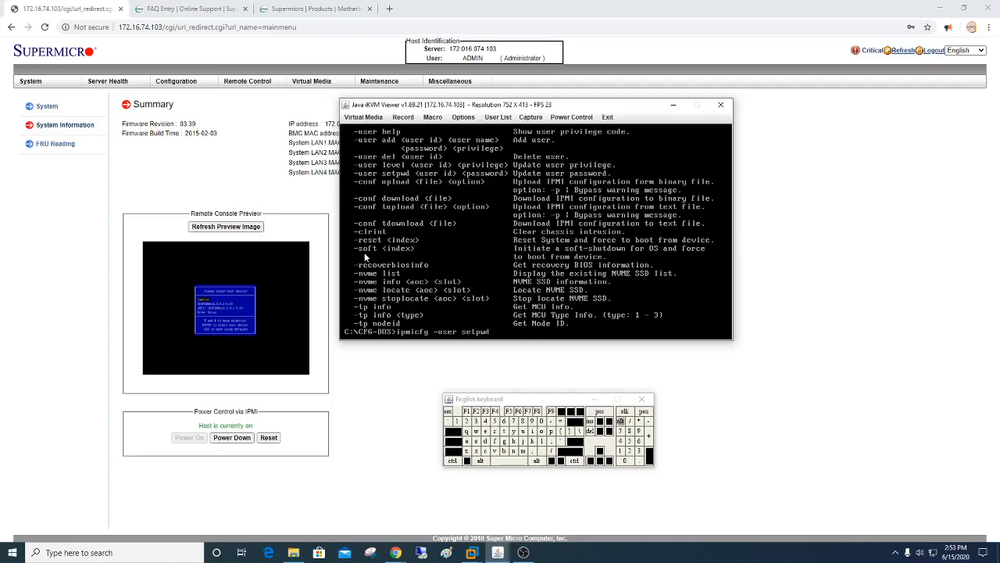
pyautogui.write('2')
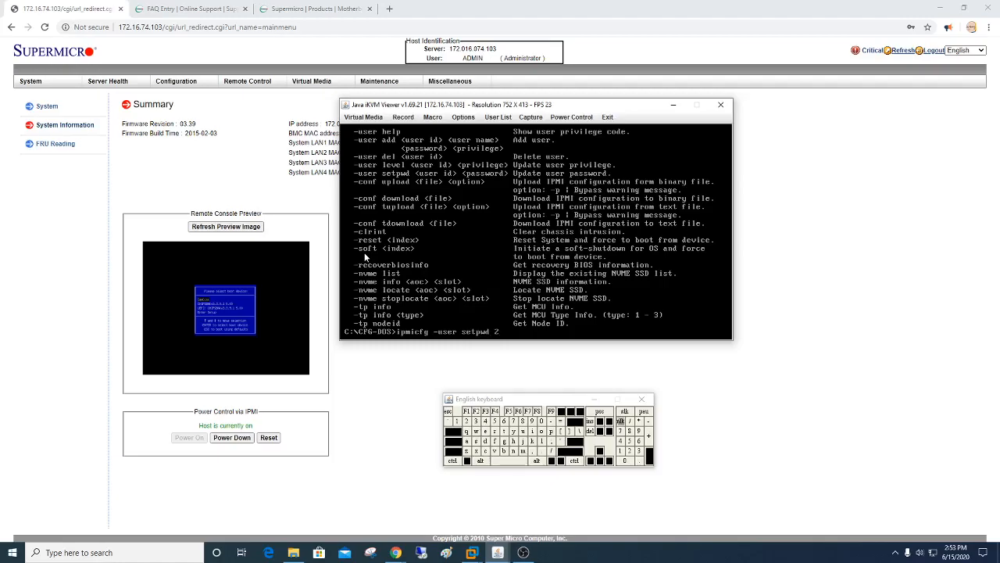
pyautogui.write('PASSWR')
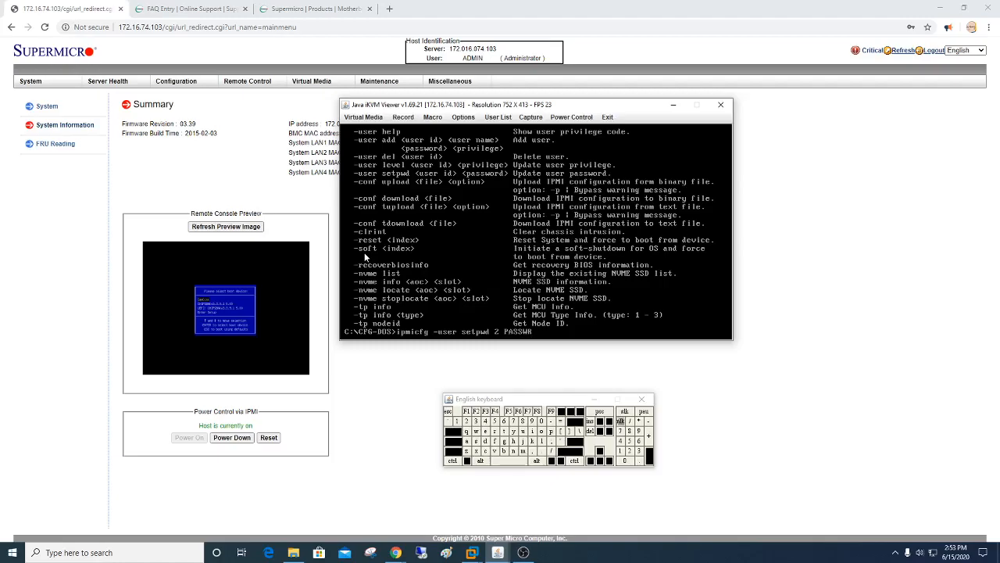
pyautogui.write('ODFJSKW')
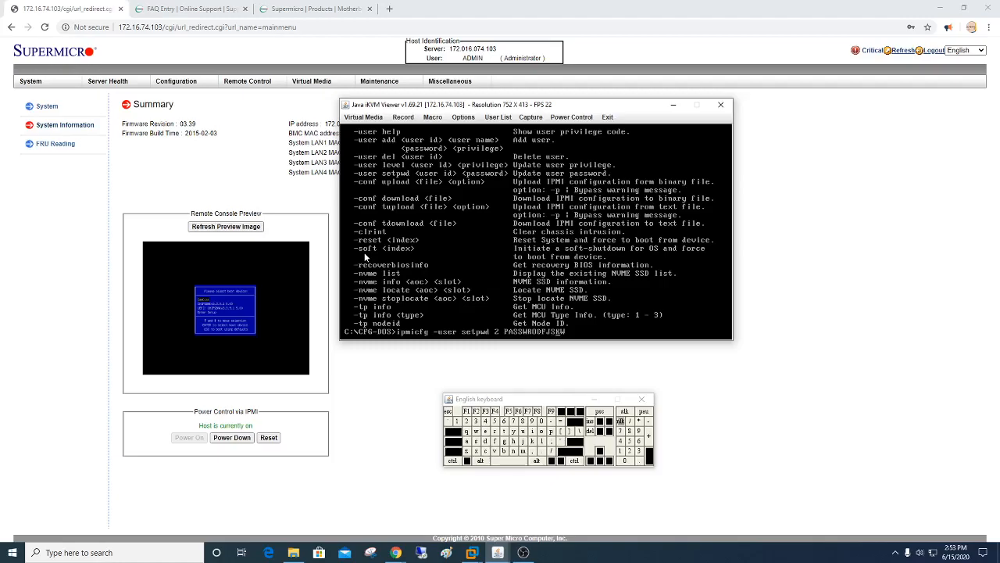
pyautogui.write('E')
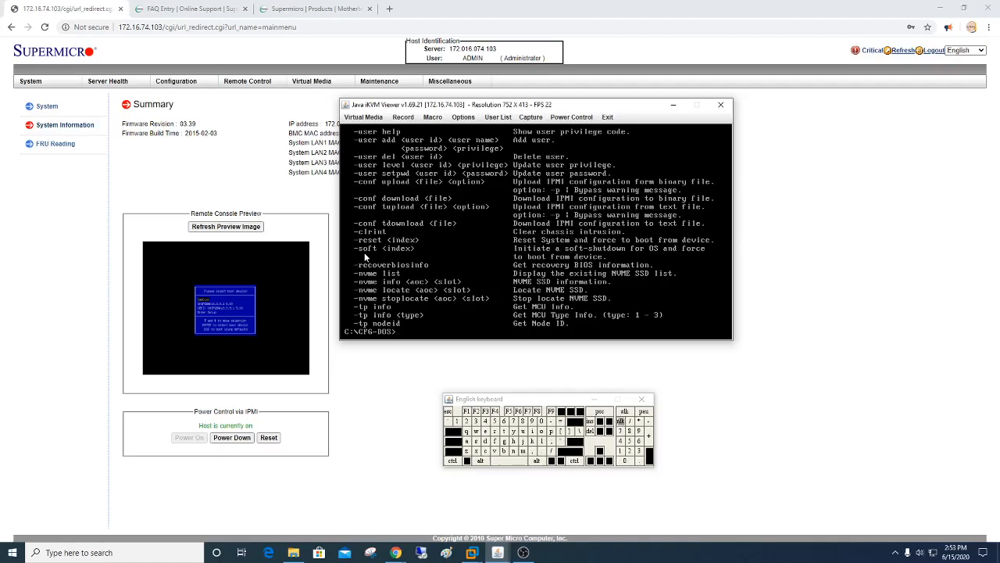
pyautogui.moveTo(382, 276)
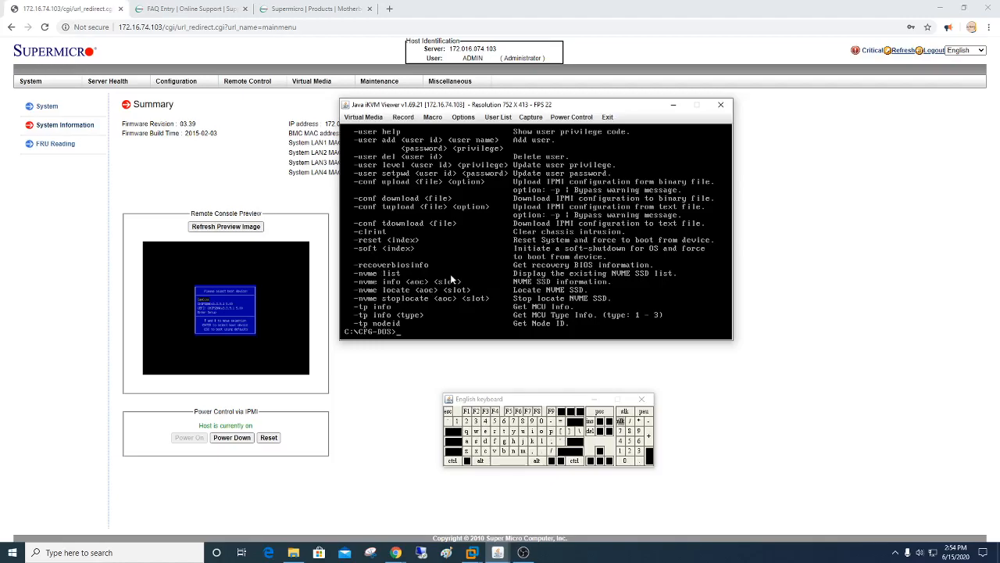
# - Run ipmicfg -sdr to list fan speeds, voltages and sensor status
pyautogui.write('in')
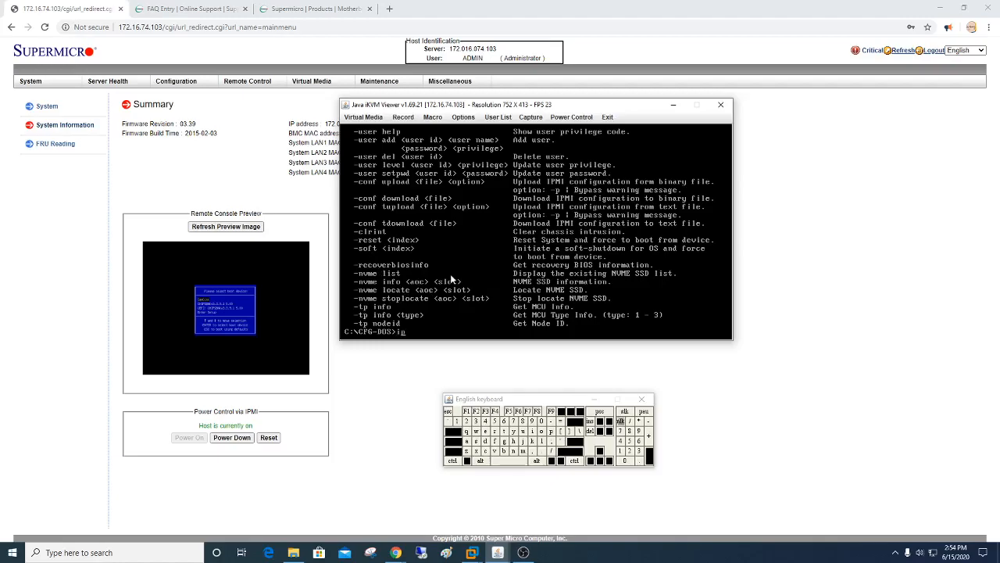
pyautogui.write('pmicfg')
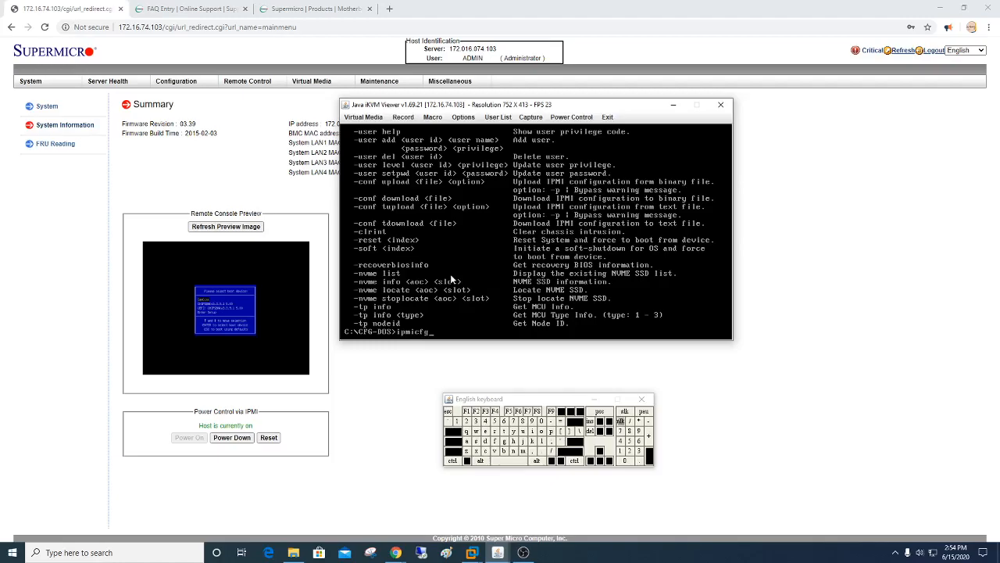
pyautogui.write('-')
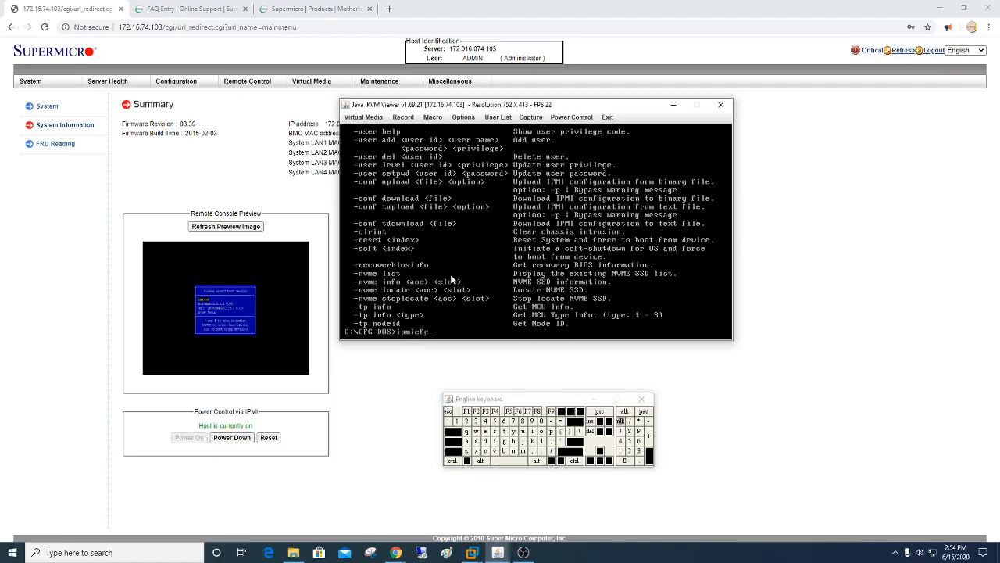
pyautogui.write('sdr')
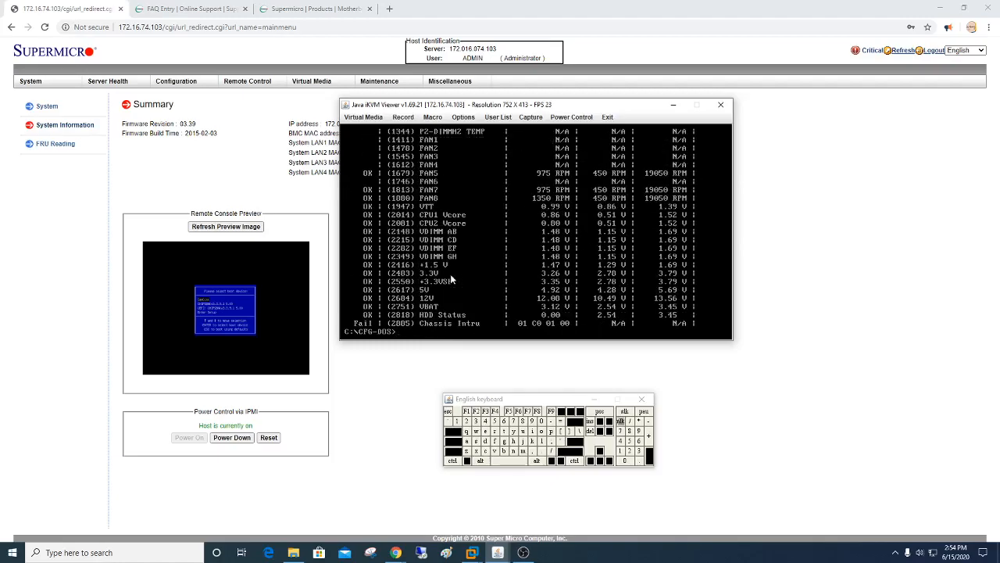
pyautogui.write('ipmicfg -sdr |more')
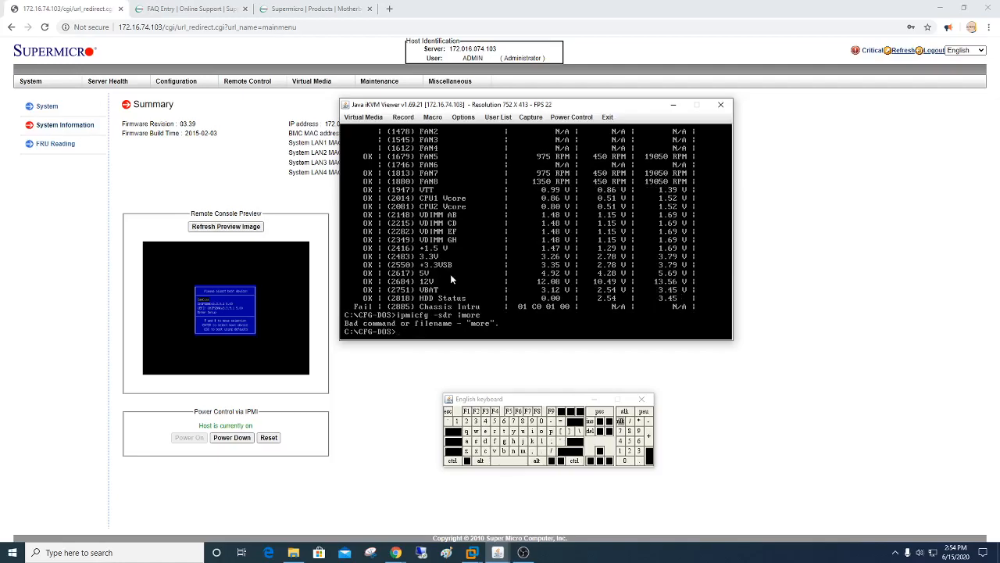
pyautogui.write('ipmicfg -sdr')
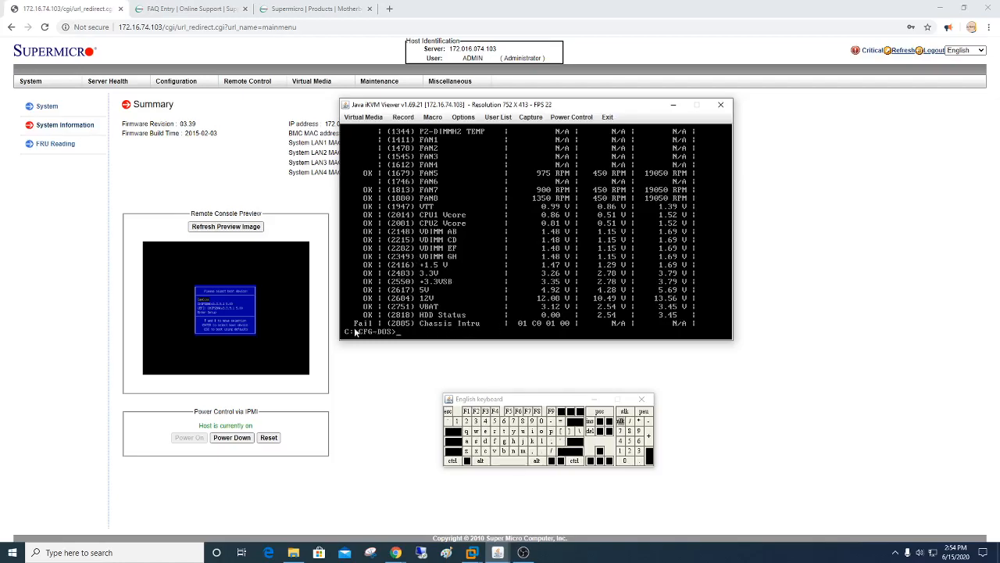
pyautogui.moveTo(519, 242)
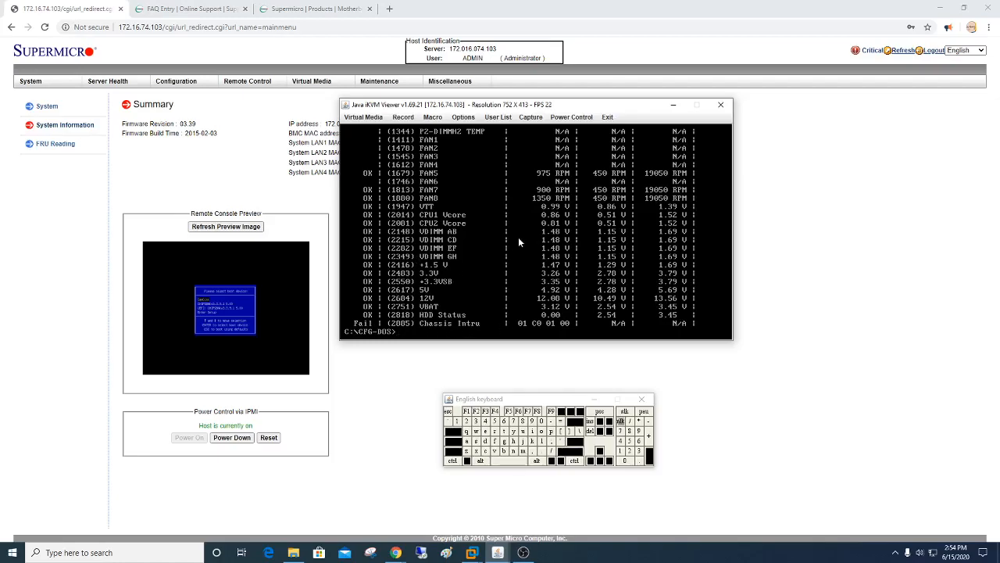
pyautogui.moveTo(487, 240)
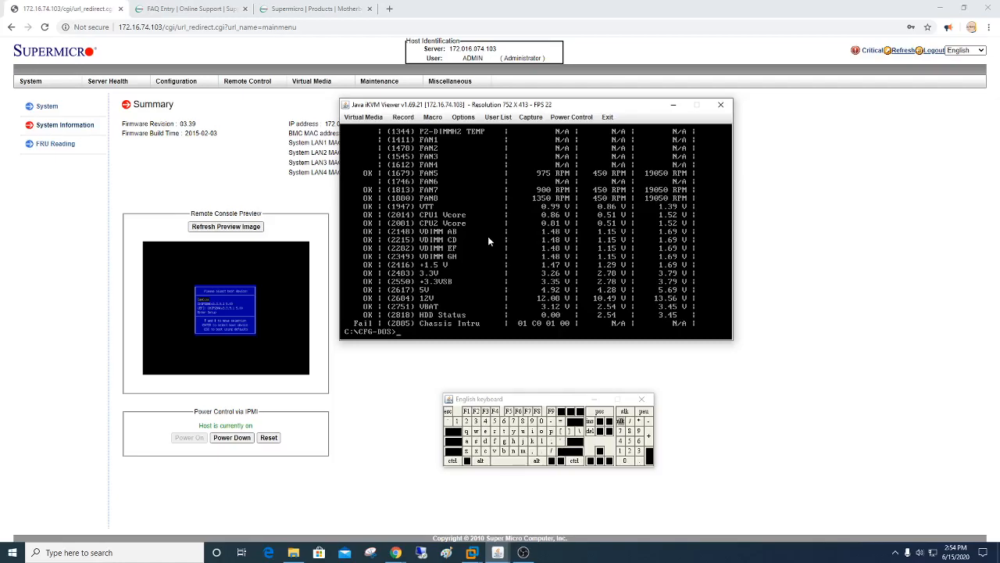
# - Start an ipmicfg -sdr query for a single sensor, entering 2885
pyautogui.write('ipmicfg -sdr del')
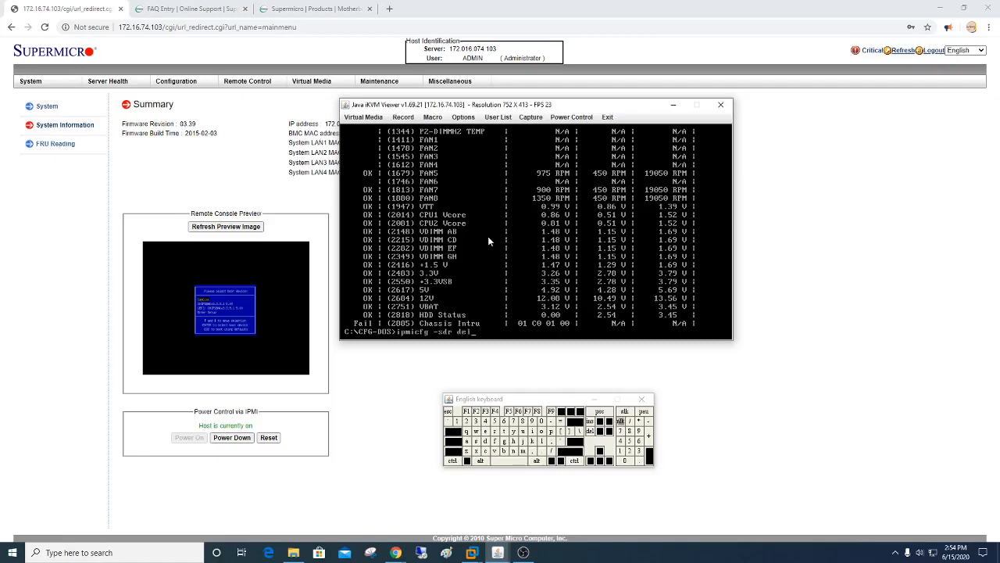
pyautogui.write('288')
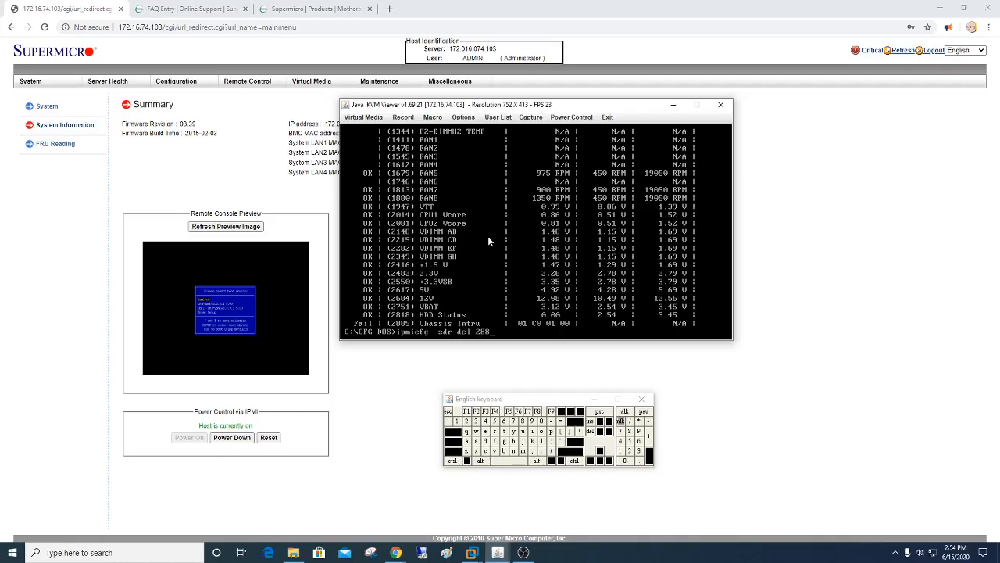
pyautogui.write('5')
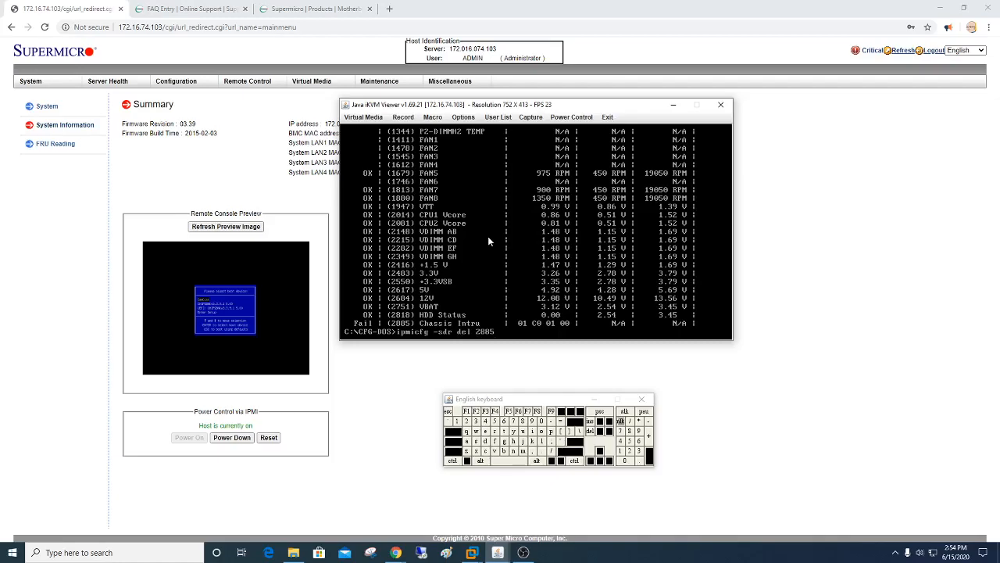